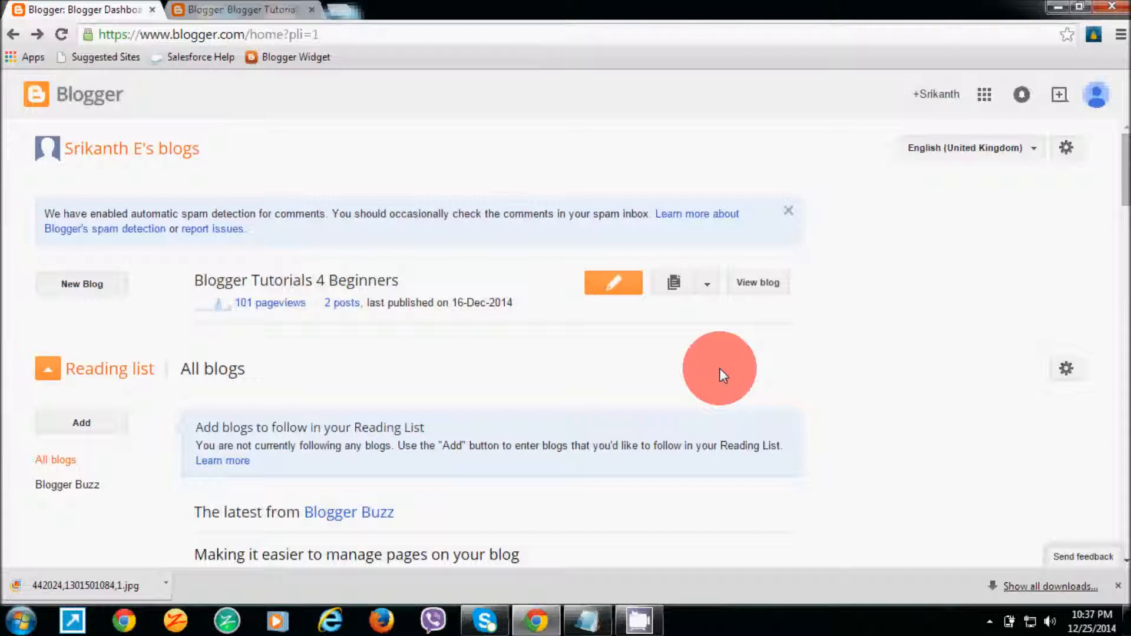
pyautogui.moveTo(411, 371)
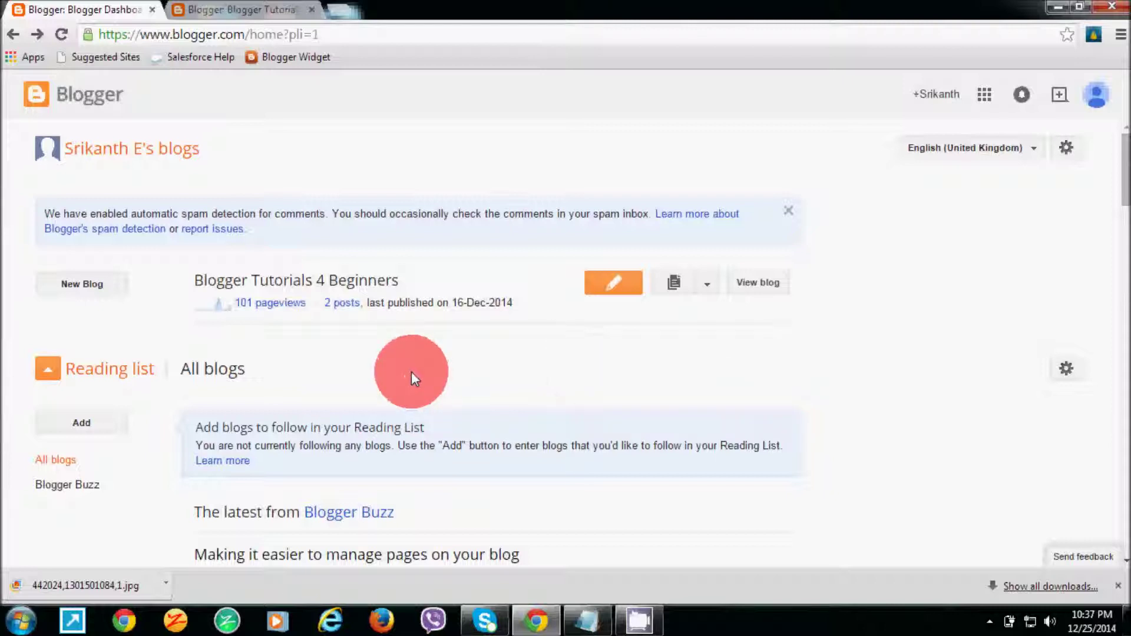
pyautogui.moveTo(299, 307)
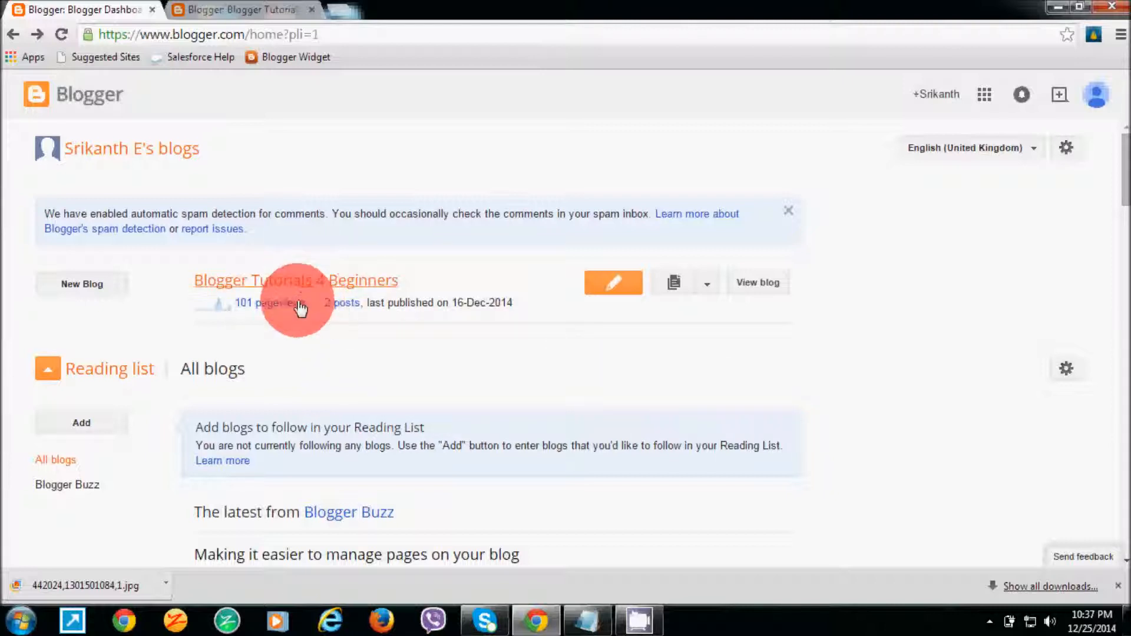
# Step: Open the blog's posts list and view the live Second Post down to its embedded video
pyautogui.click(342, 303)
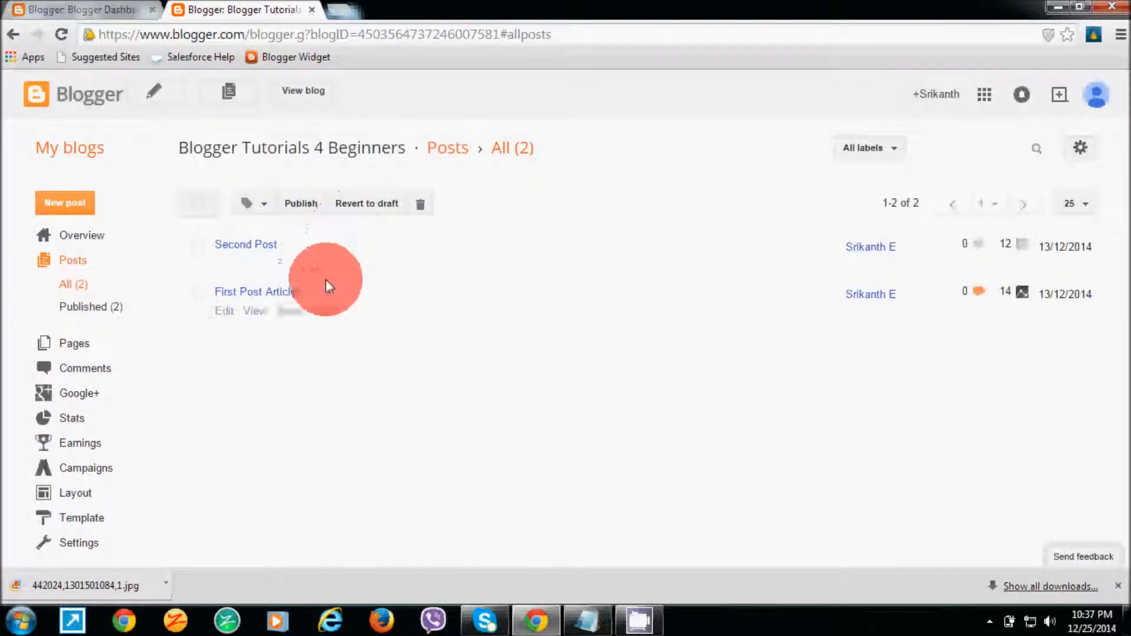
pyautogui.moveTo(258, 271)
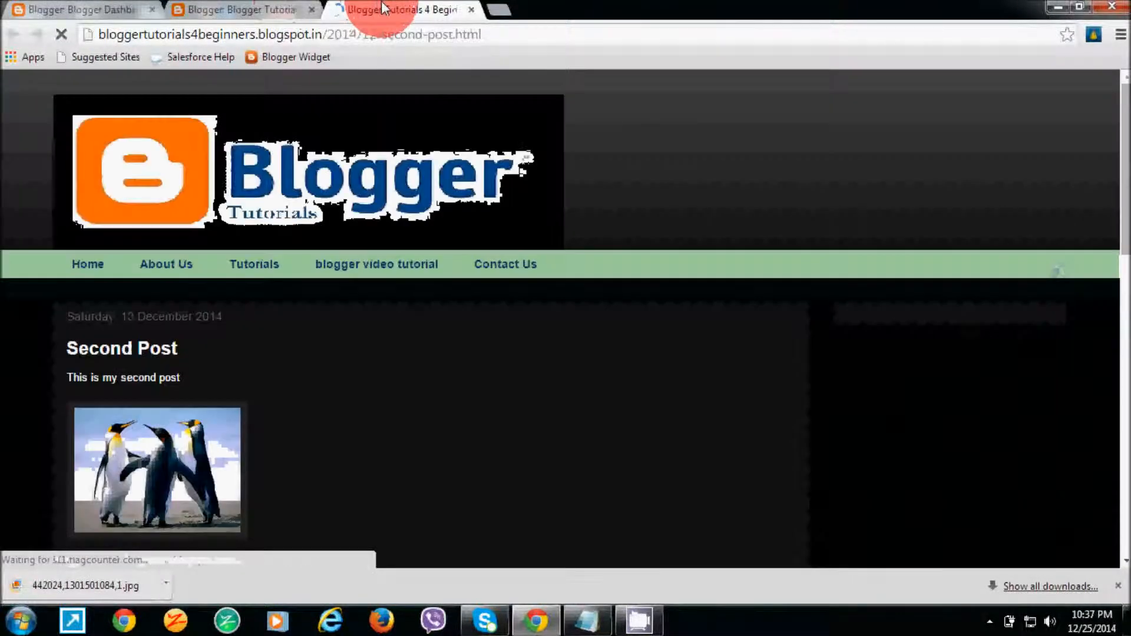
pyautogui.scroll(-3)
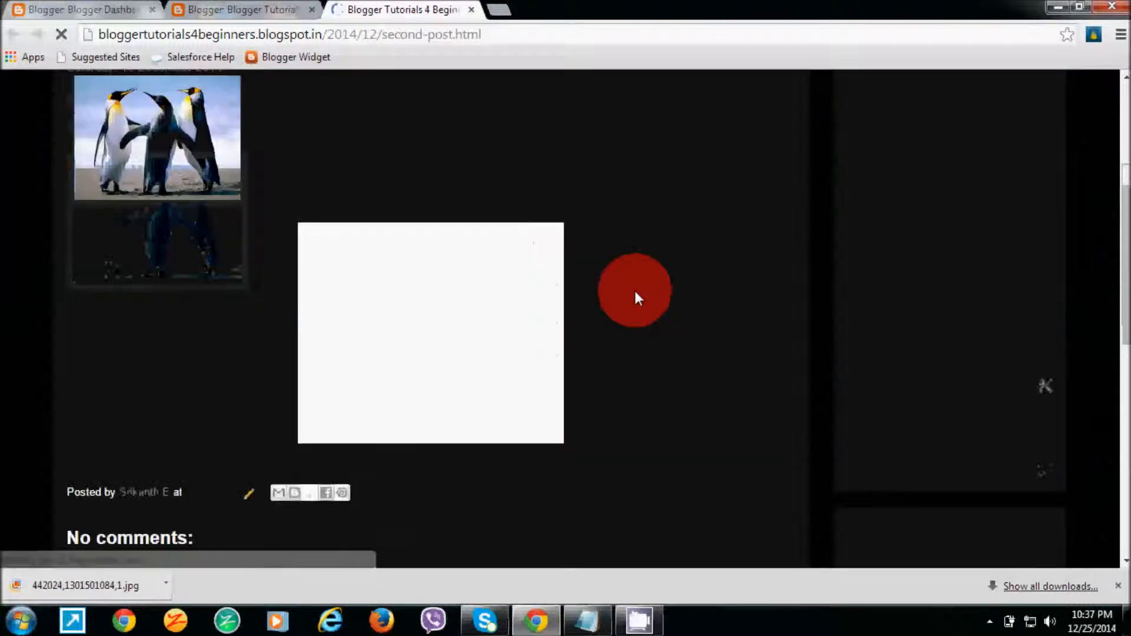
pyautogui.scroll(-3)
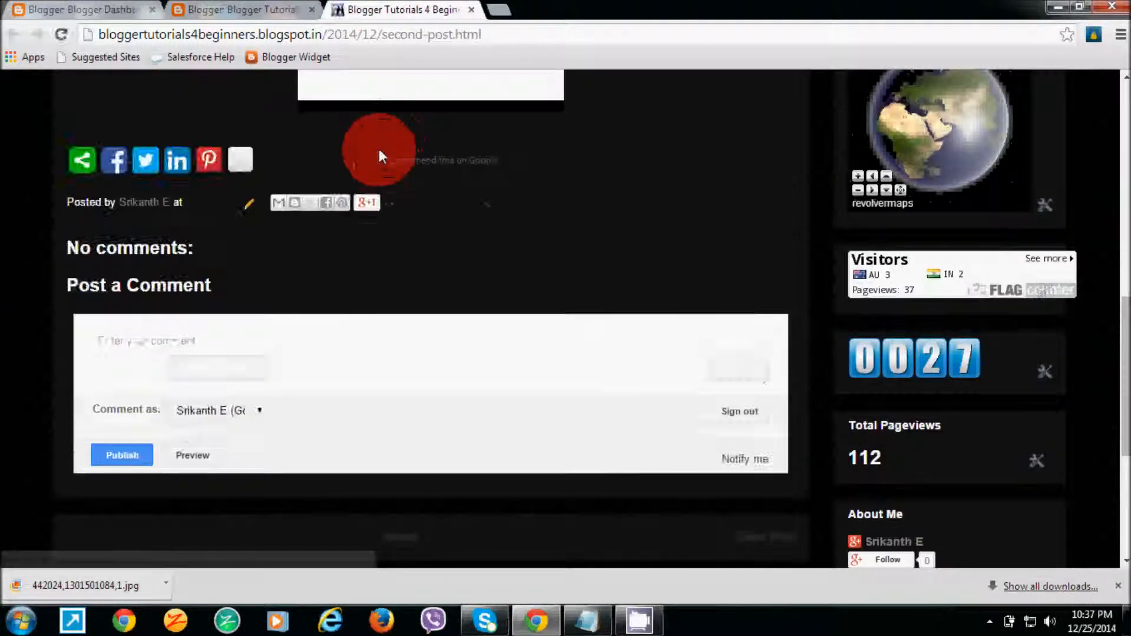
pyautogui.scroll(3)
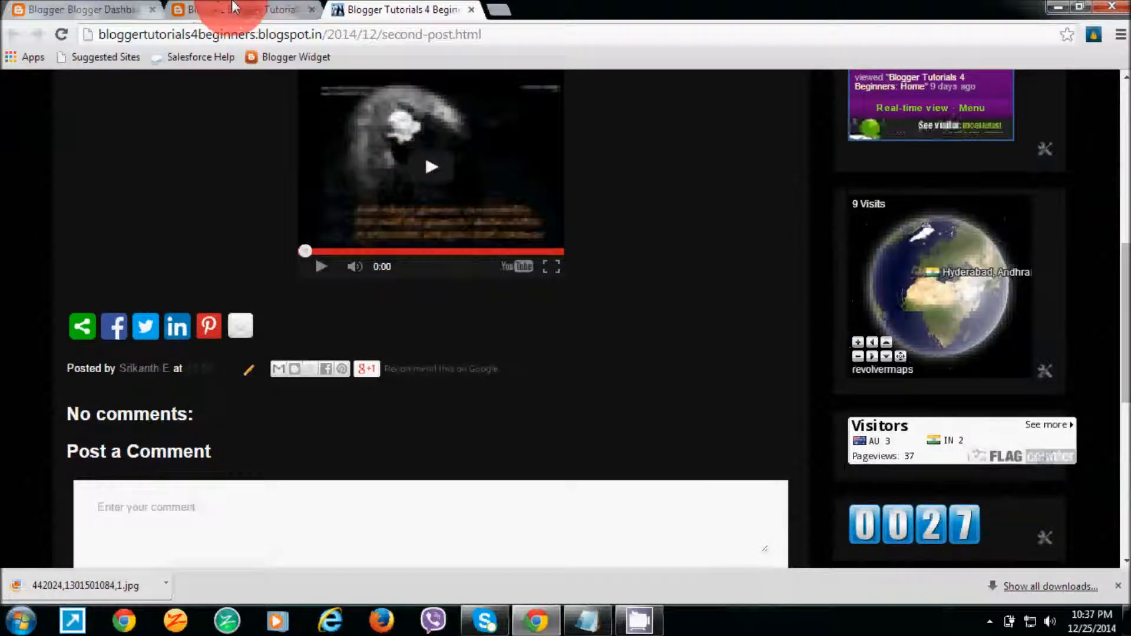
# Step: Return to the Second Post editor and put 12345 on the line below the video
pyautogui.click(238, 9)
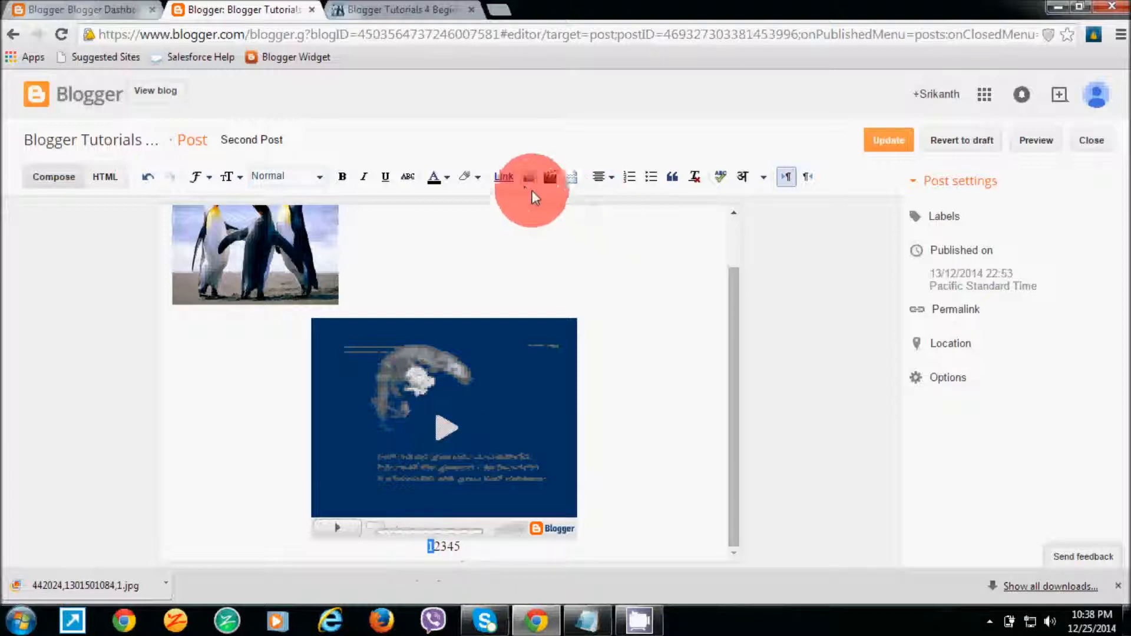
# Step: Make the number 1 a link to gmail.com that opens in a new window
pyautogui.click(503, 176)
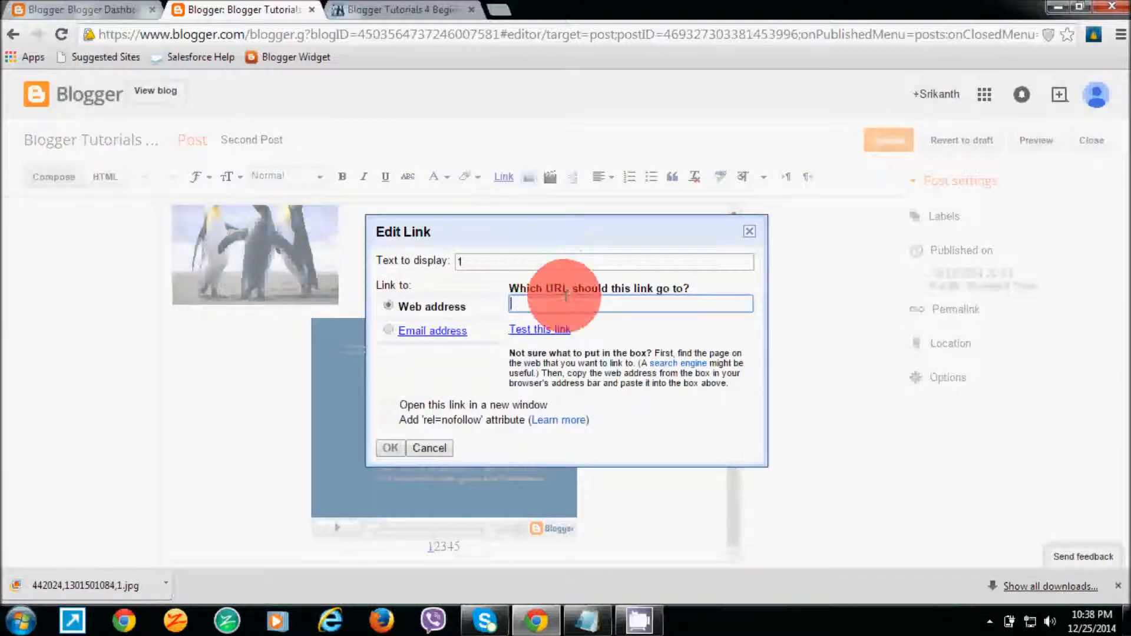
pyautogui.write('g')
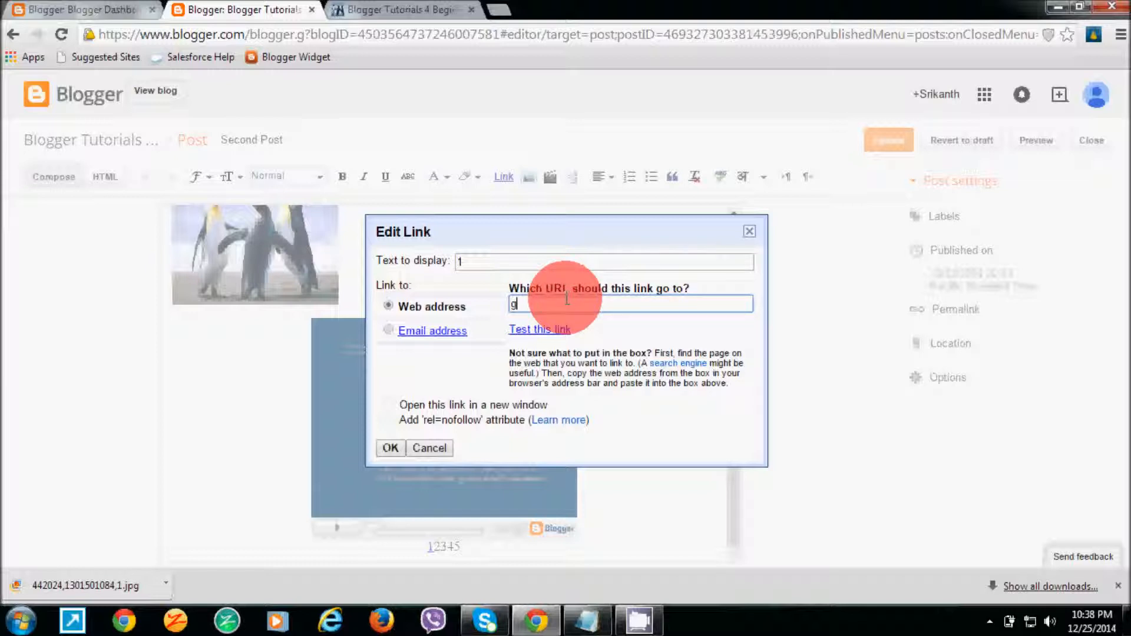
pyautogui.write('mail.com')
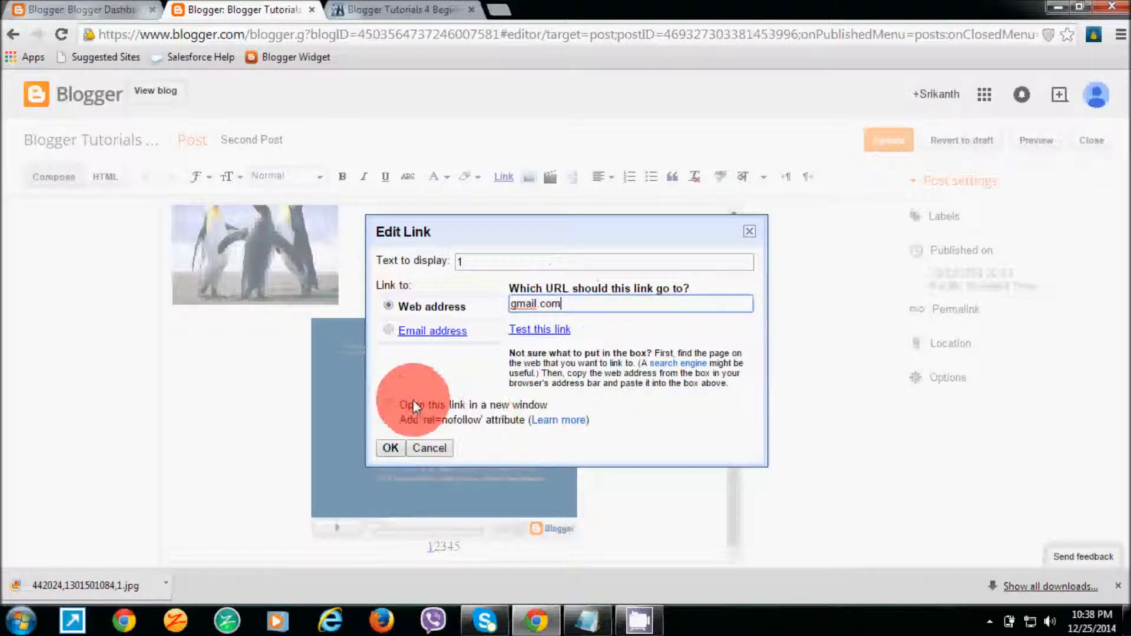
pyautogui.click(387, 404)
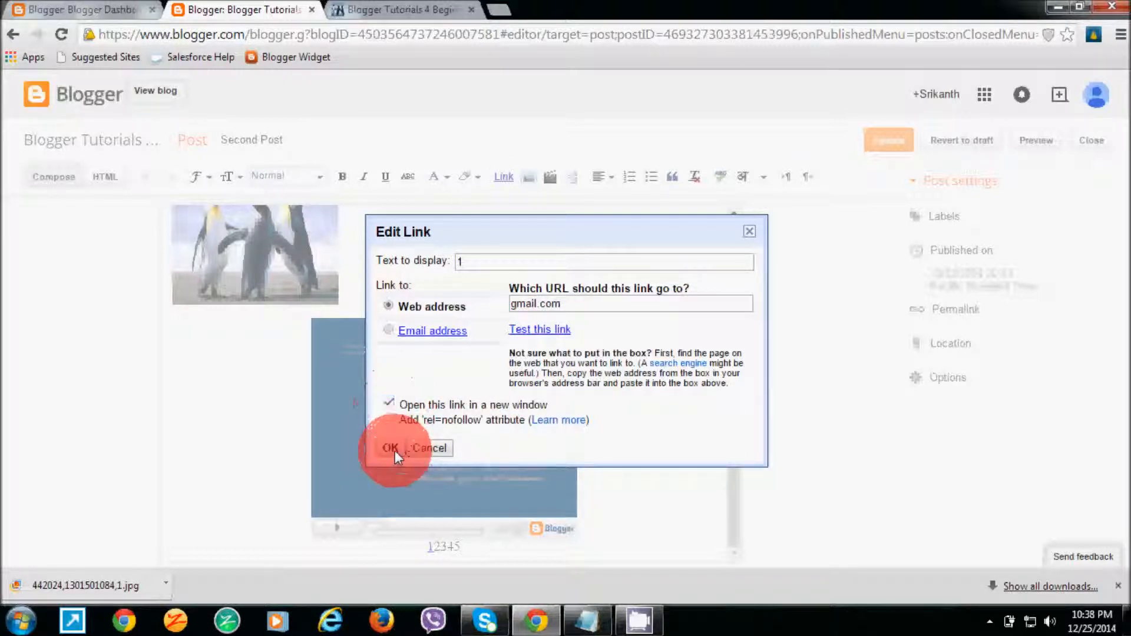
pyautogui.click(390, 448)
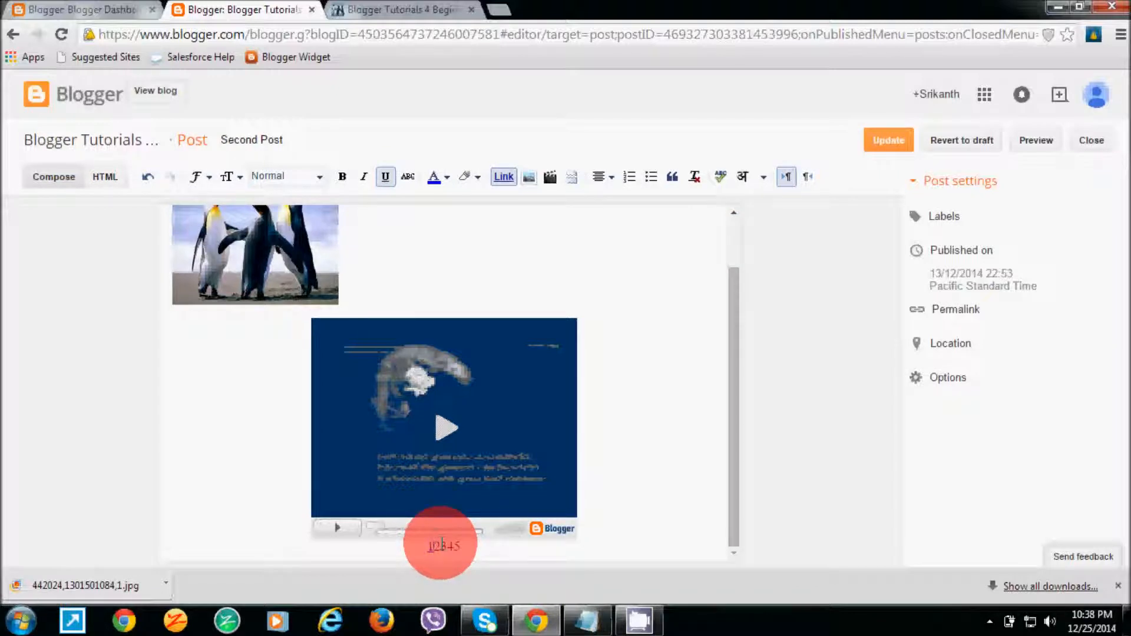
# Step: Update the published Second Post to save the linked page numbers
pyautogui.click(888, 140)
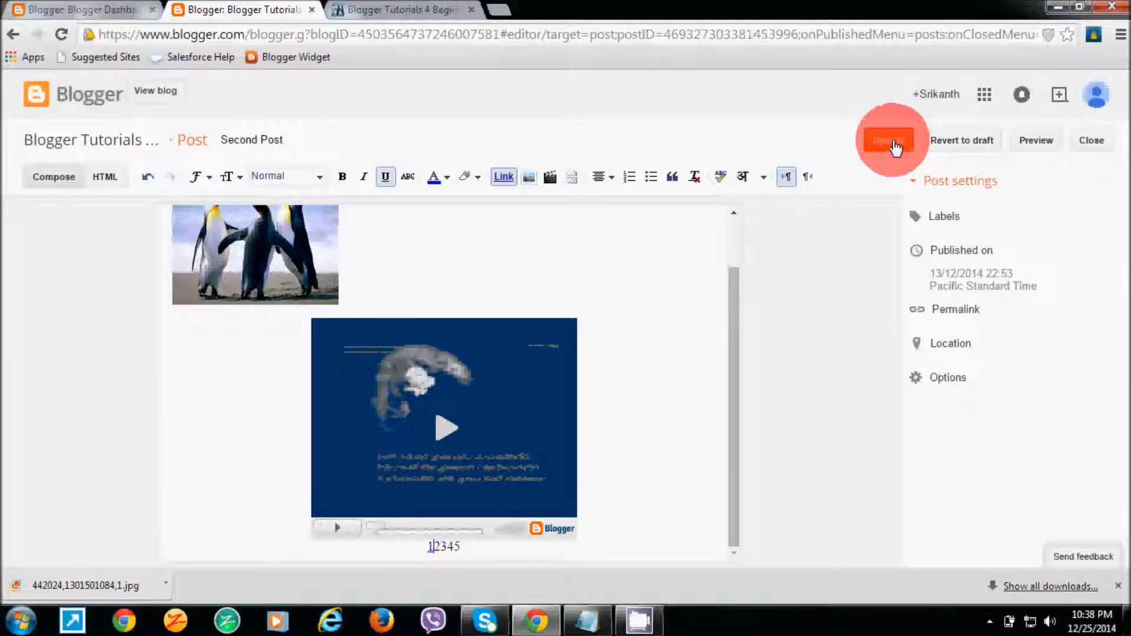
pyautogui.click(887, 141)
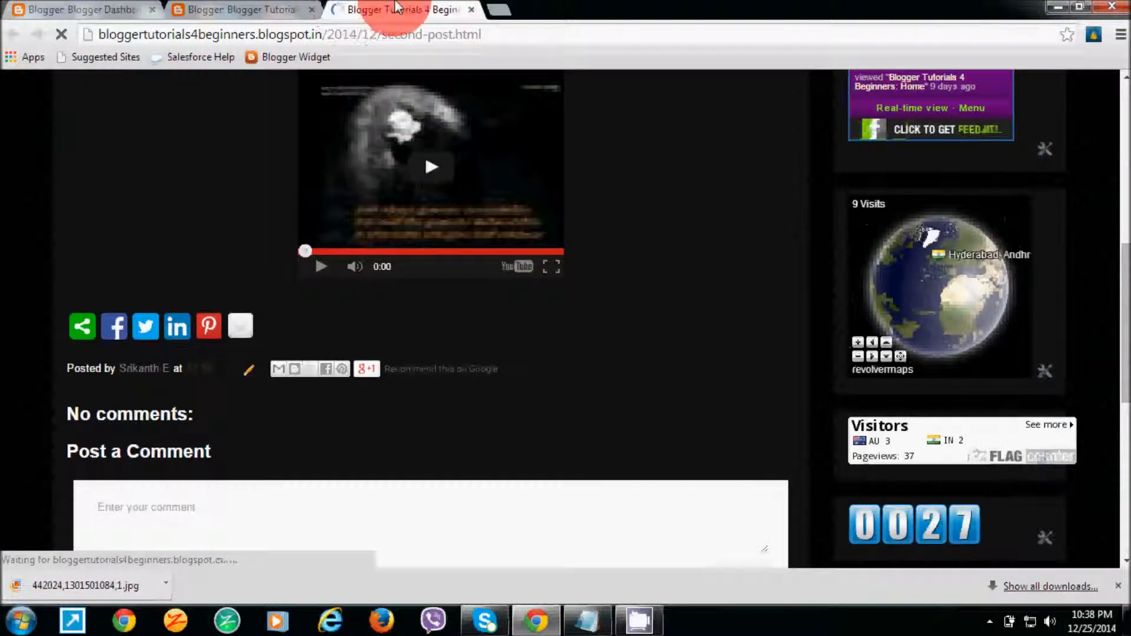
# Step: Test the Gmail link from number 1 on the live post, close Gmail and return to the posts list
pyautogui.scroll(-3)
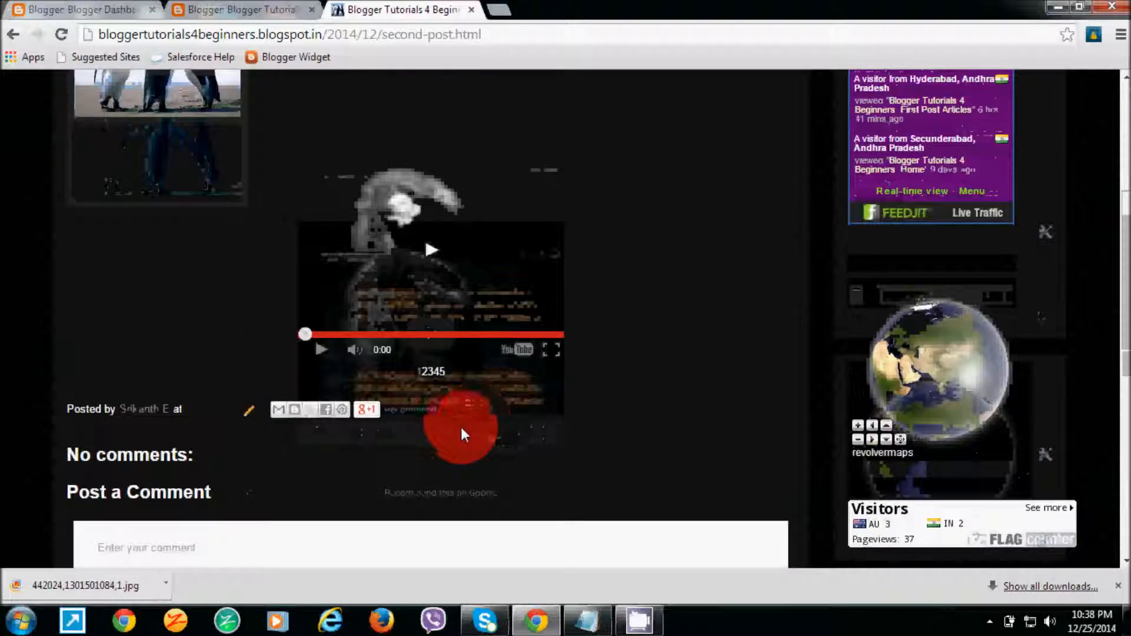
pyautogui.scroll(3)
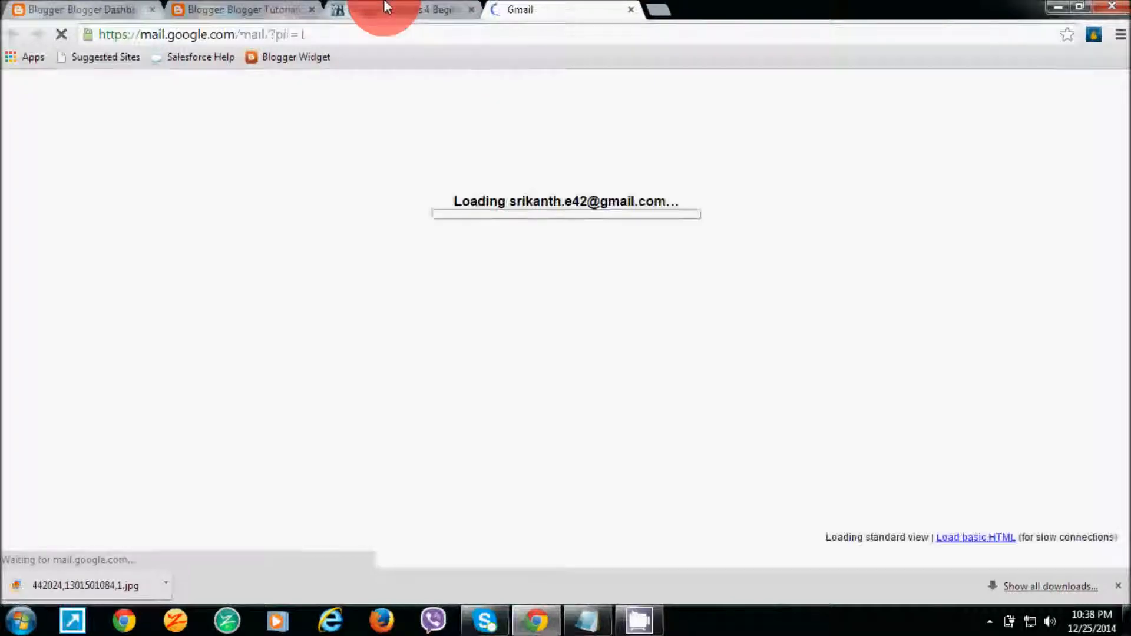
pyautogui.click(401, 10)
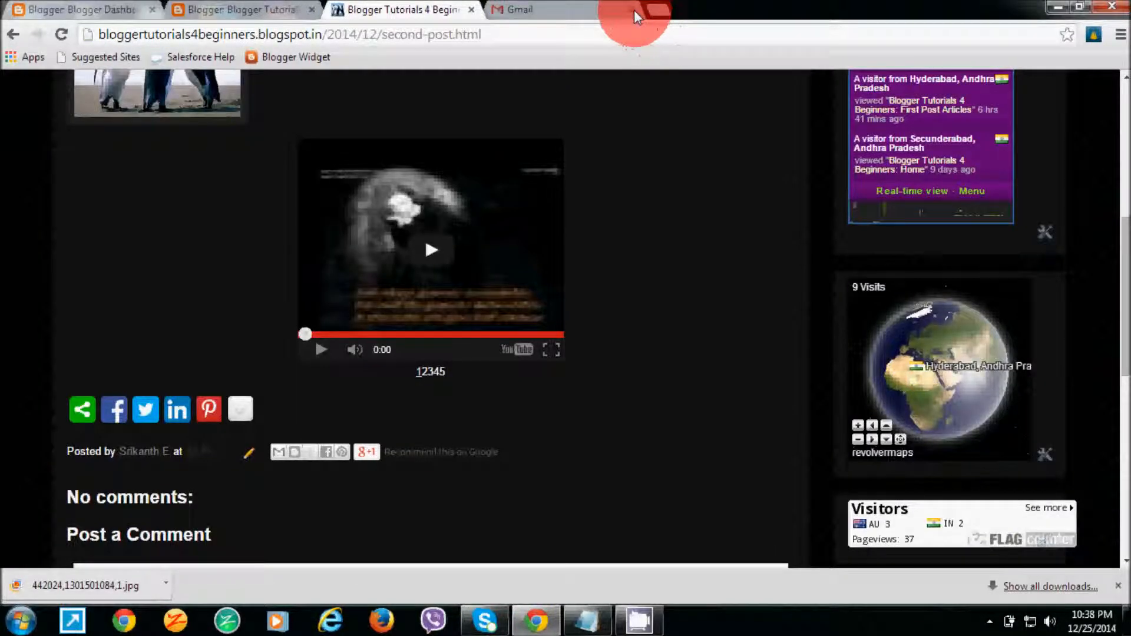
pyautogui.click(567, 10)
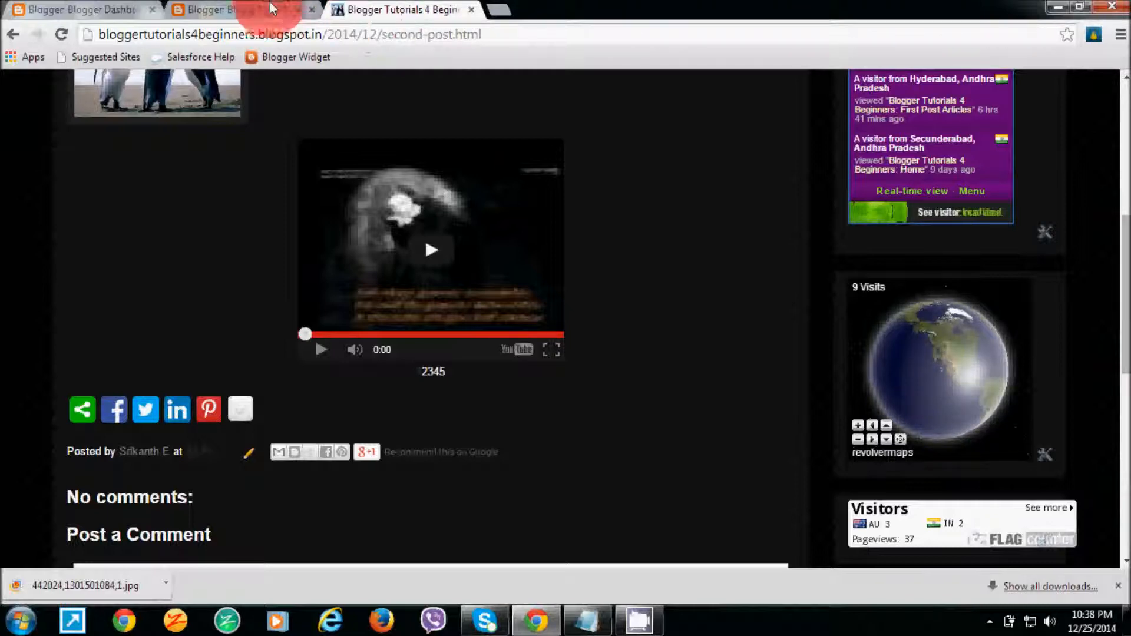
pyautogui.click(238, 9)
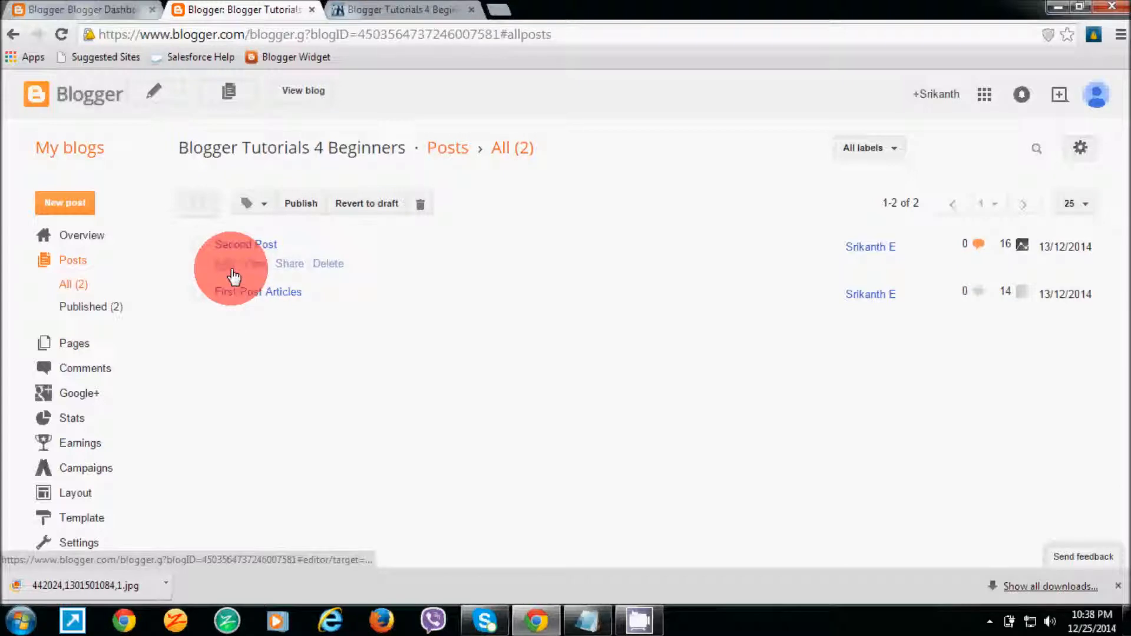
pyautogui.moveTo(259, 343)
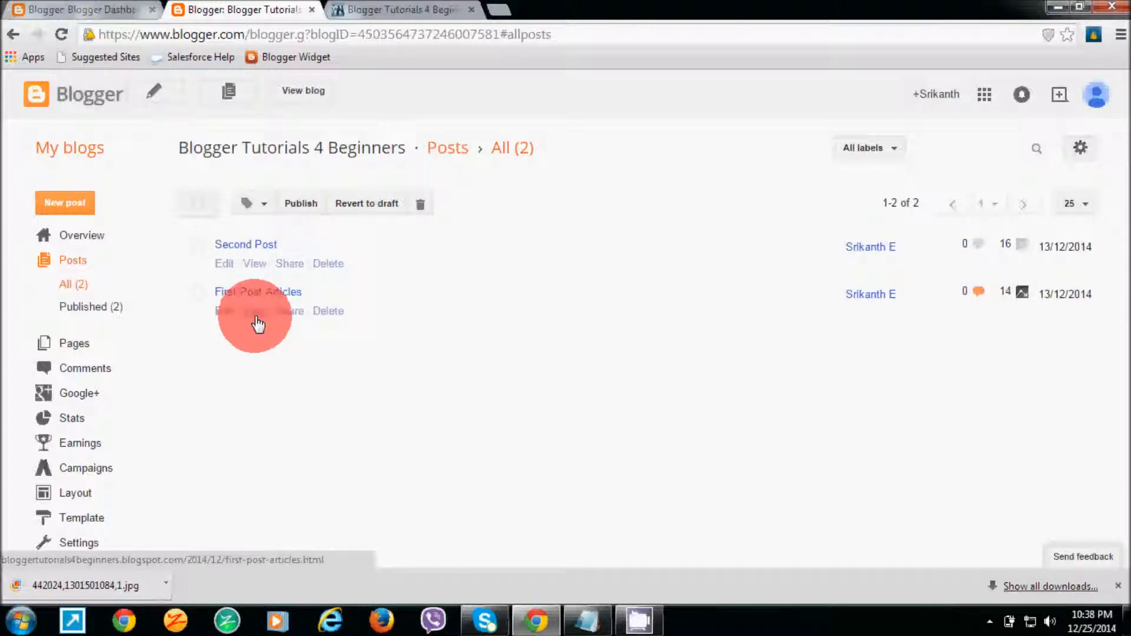
pyautogui.moveTo(258, 275)
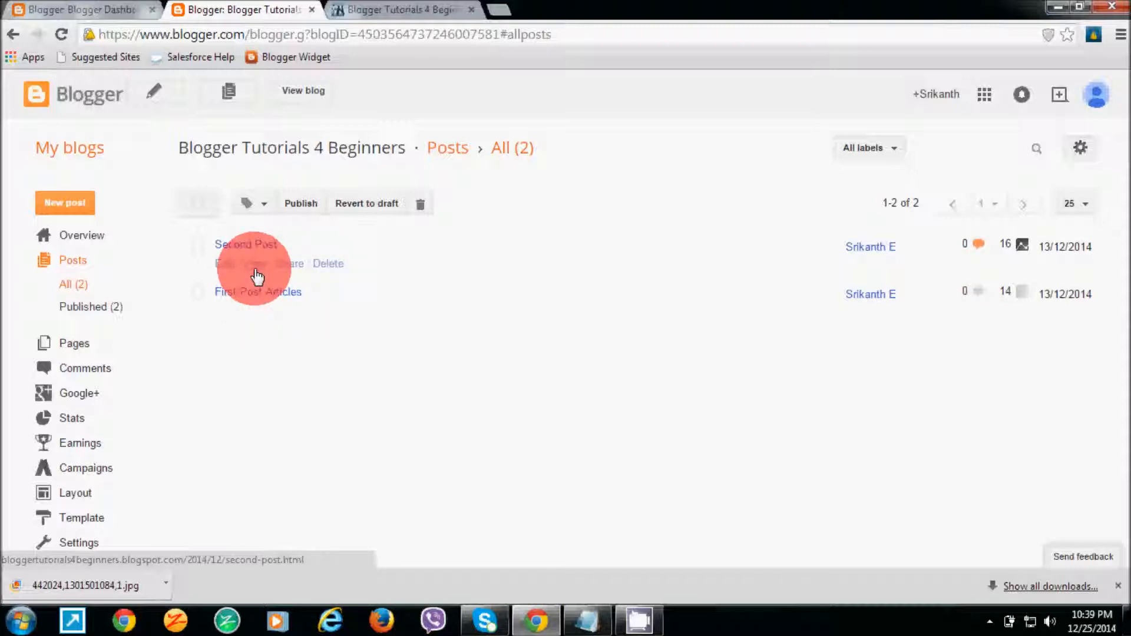
pyautogui.moveTo(252, 321)
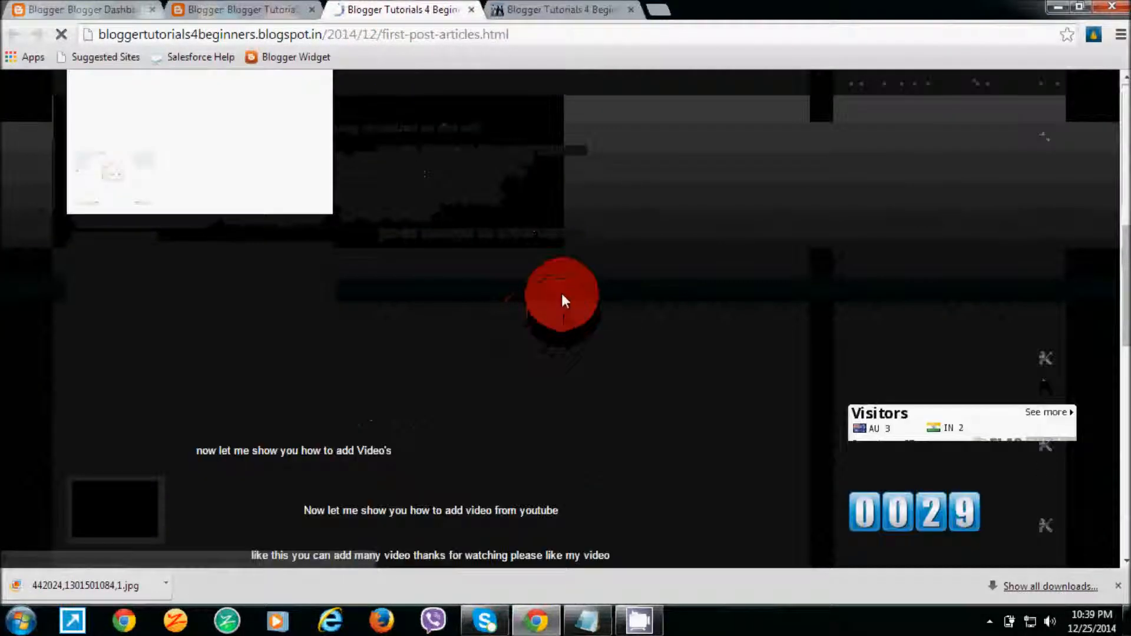
# Step: Scroll the live First Post Articles page down to the end of its text
pyautogui.scroll(-3)
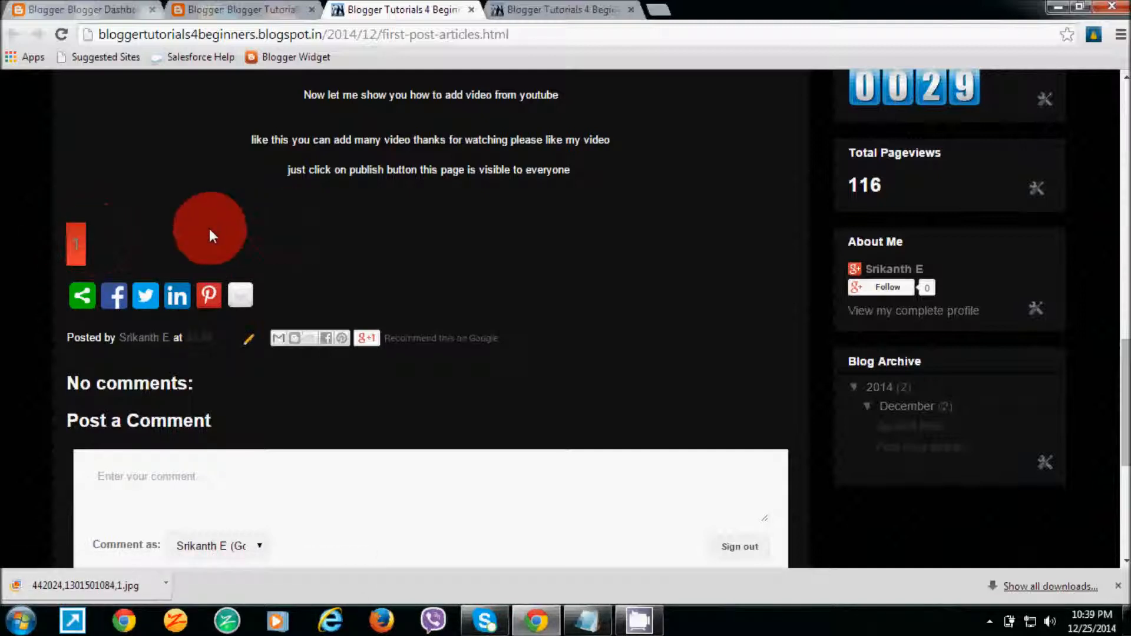
pyautogui.moveTo(101, 249)
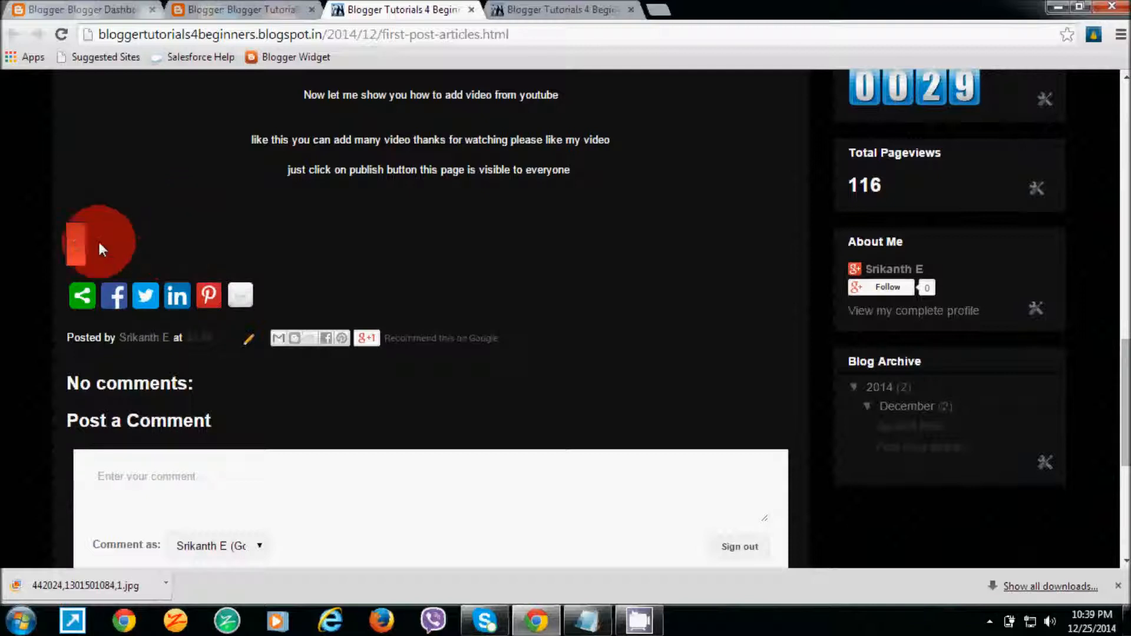
pyautogui.moveTo(79, 252)
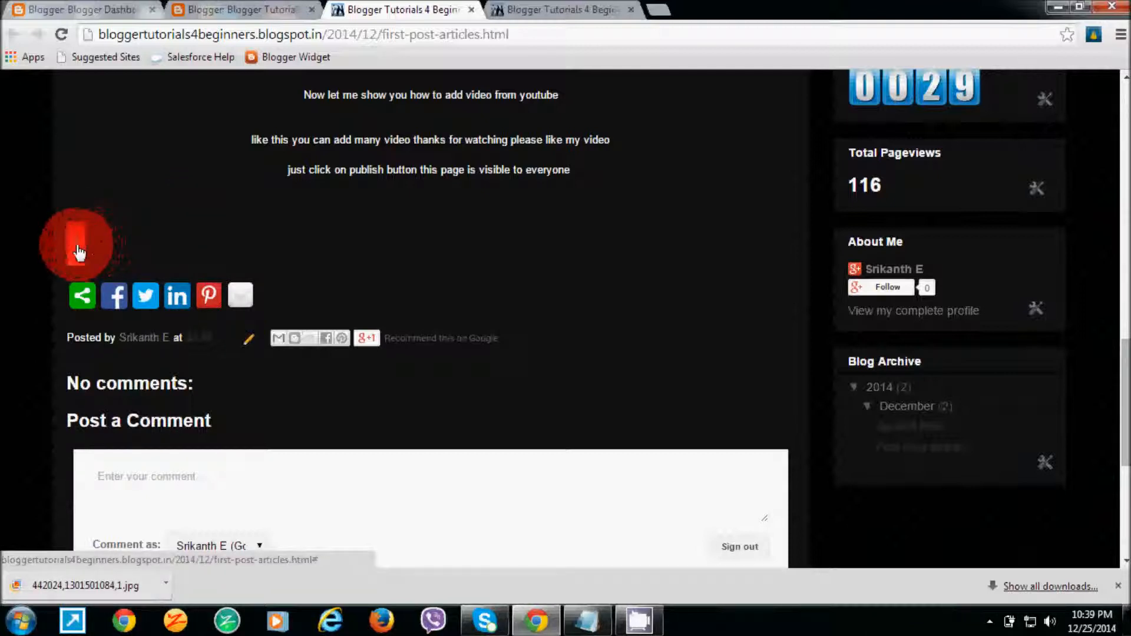